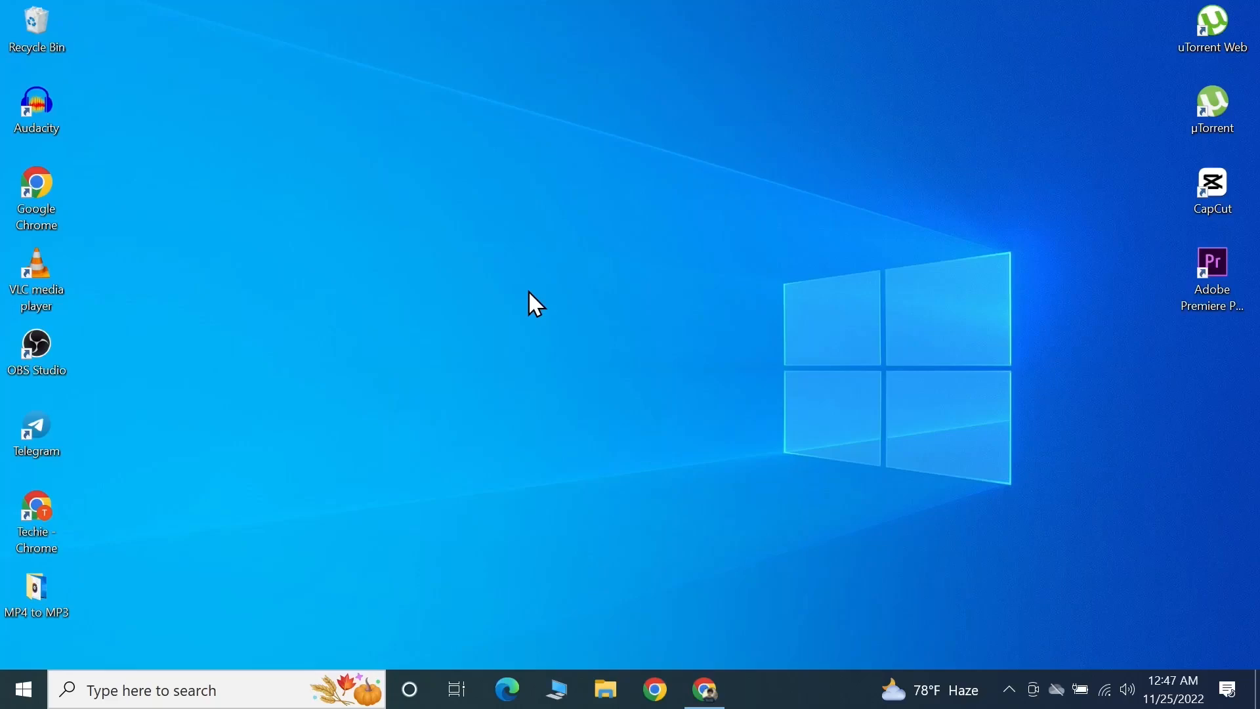
{"action": "mouse_move", "coordinate": [715, 325]}
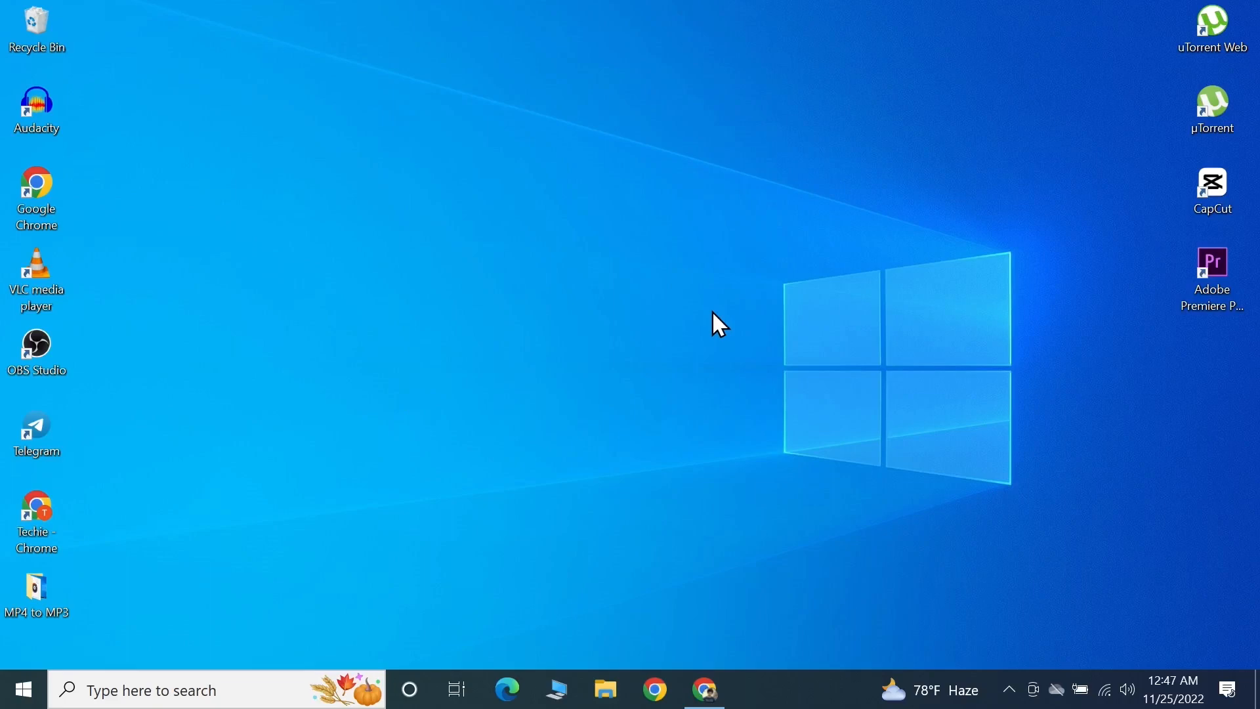
{"action": "mouse_move", "coordinate": [704, 689]}
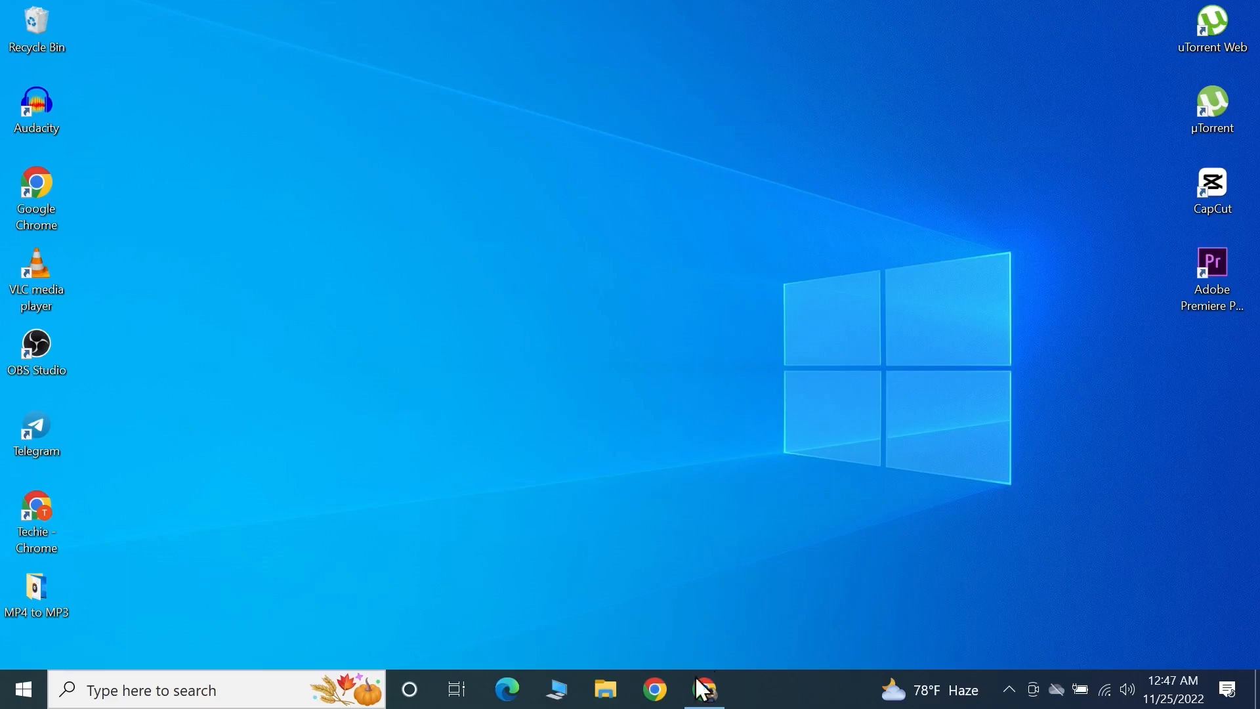
- Search Google for 'download 7 zip' and follow the 'Download - 7-Zip' result to 7-zip.org
{"action": "left_click", "coordinate": [703, 689]}
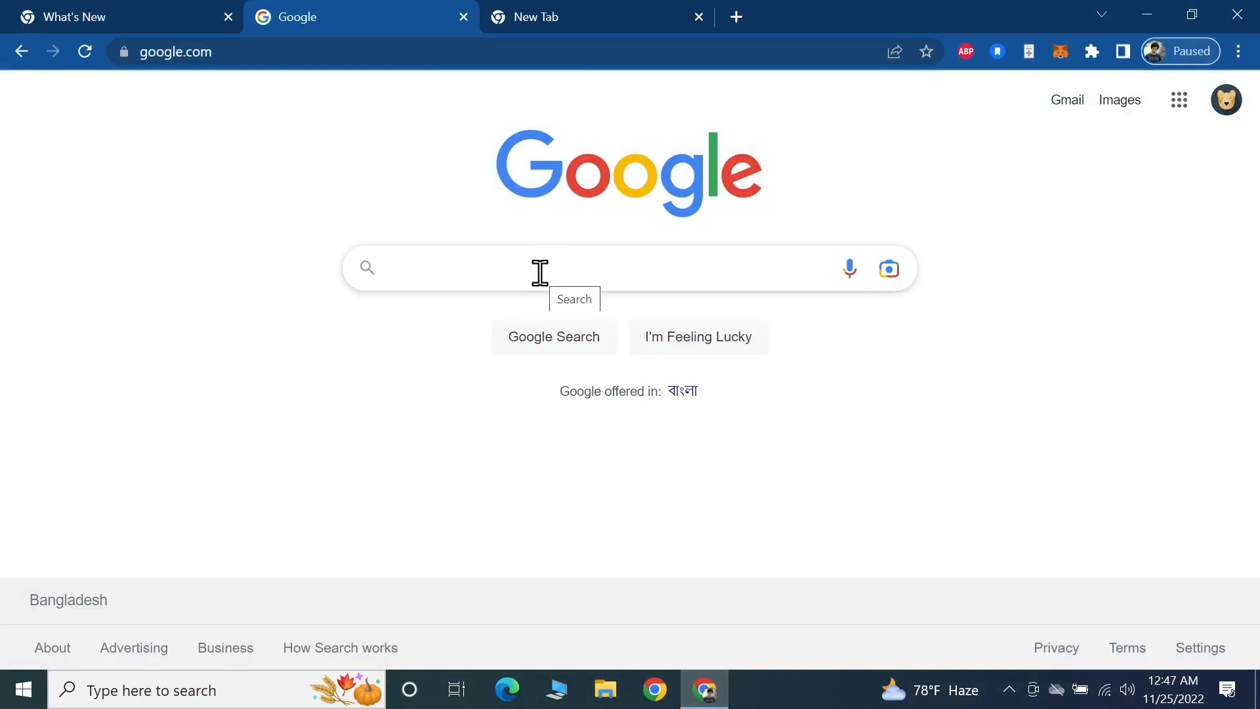
{"action": "type", "text": "download 7 zip"}
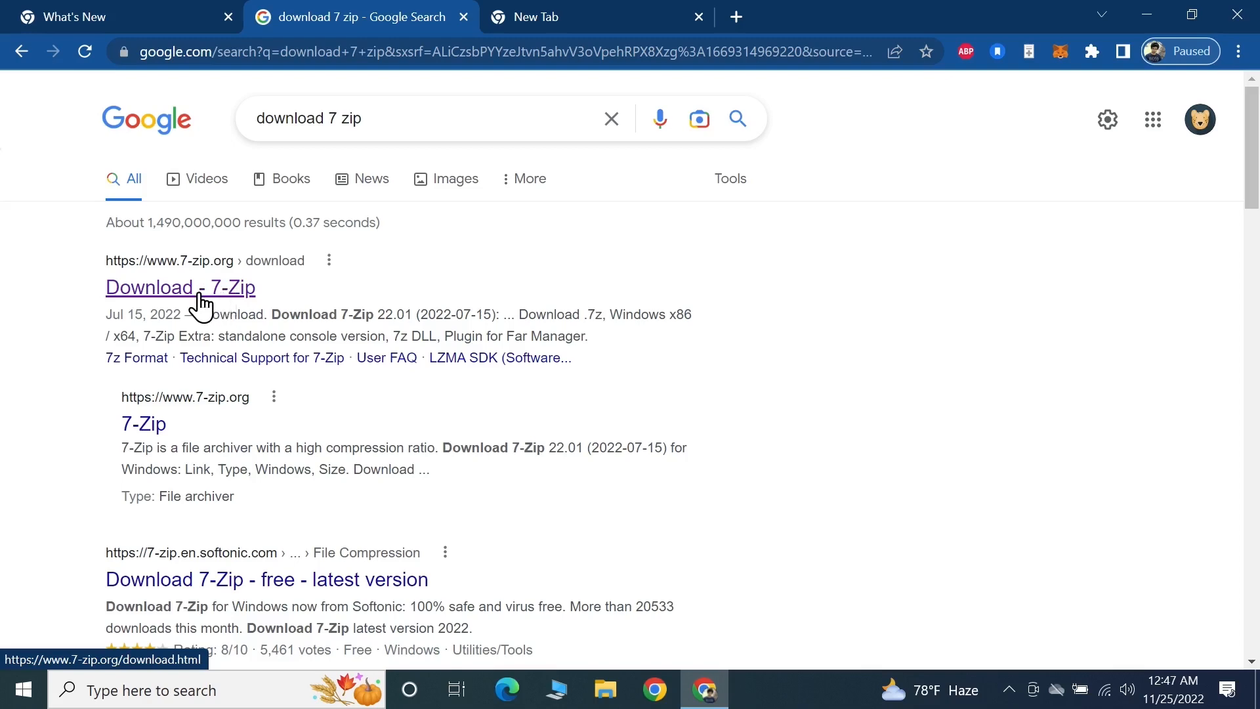
{"action": "left_click", "coordinate": [180, 287]}
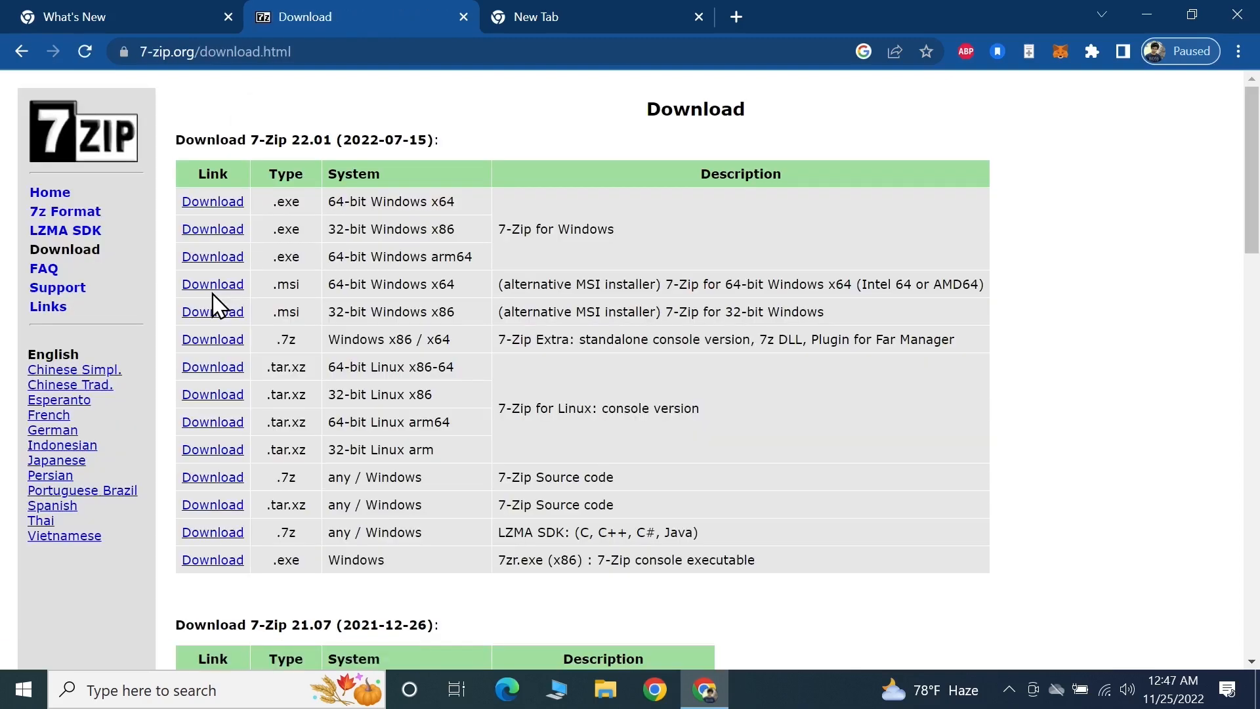
{"action": "mouse_move", "coordinate": [681, 248]}
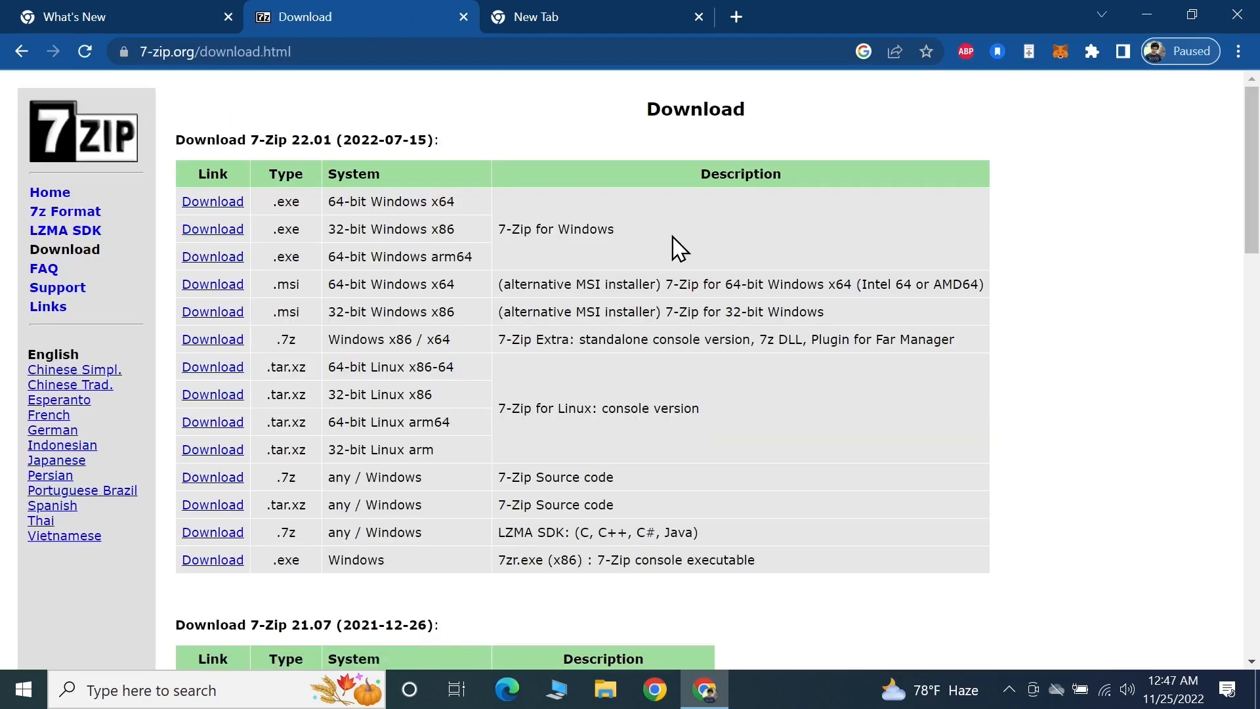
{"action": "mouse_move", "coordinate": [579, 231]}
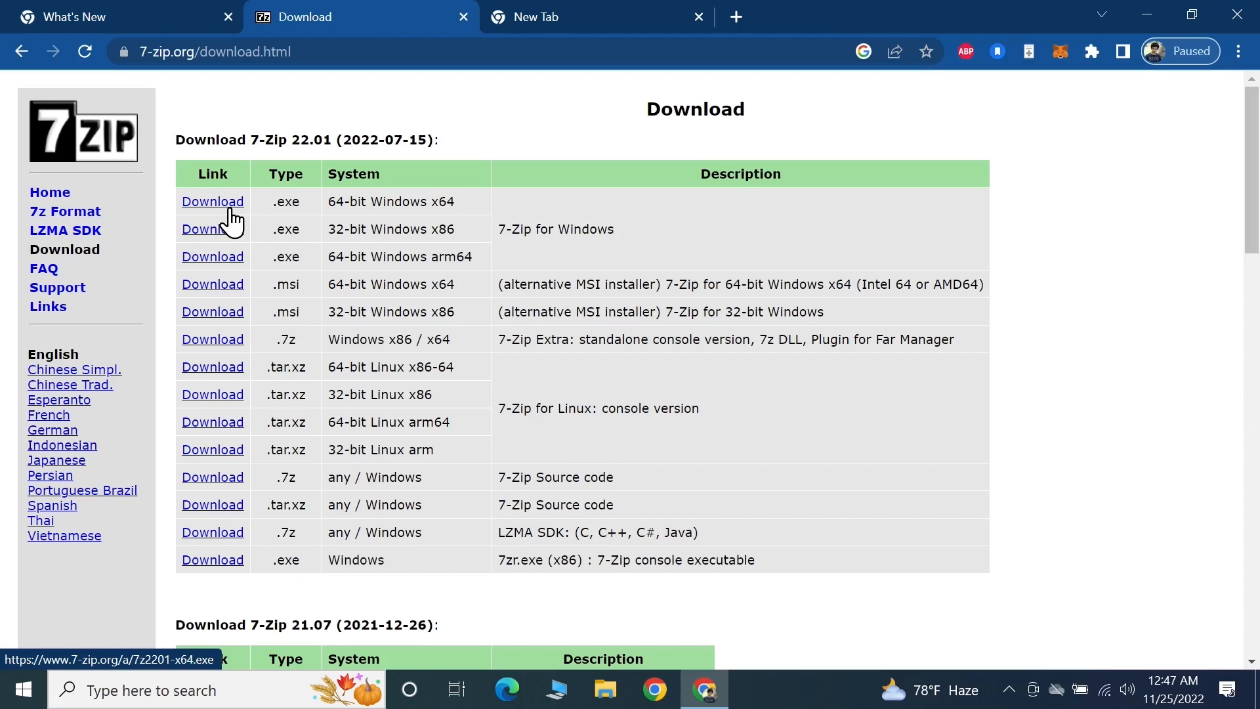
- Download the 64-bit Windows x64 installer 7z2201-x64.exe and run it from the download bar
{"action": "left_click", "coordinate": [213, 202]}
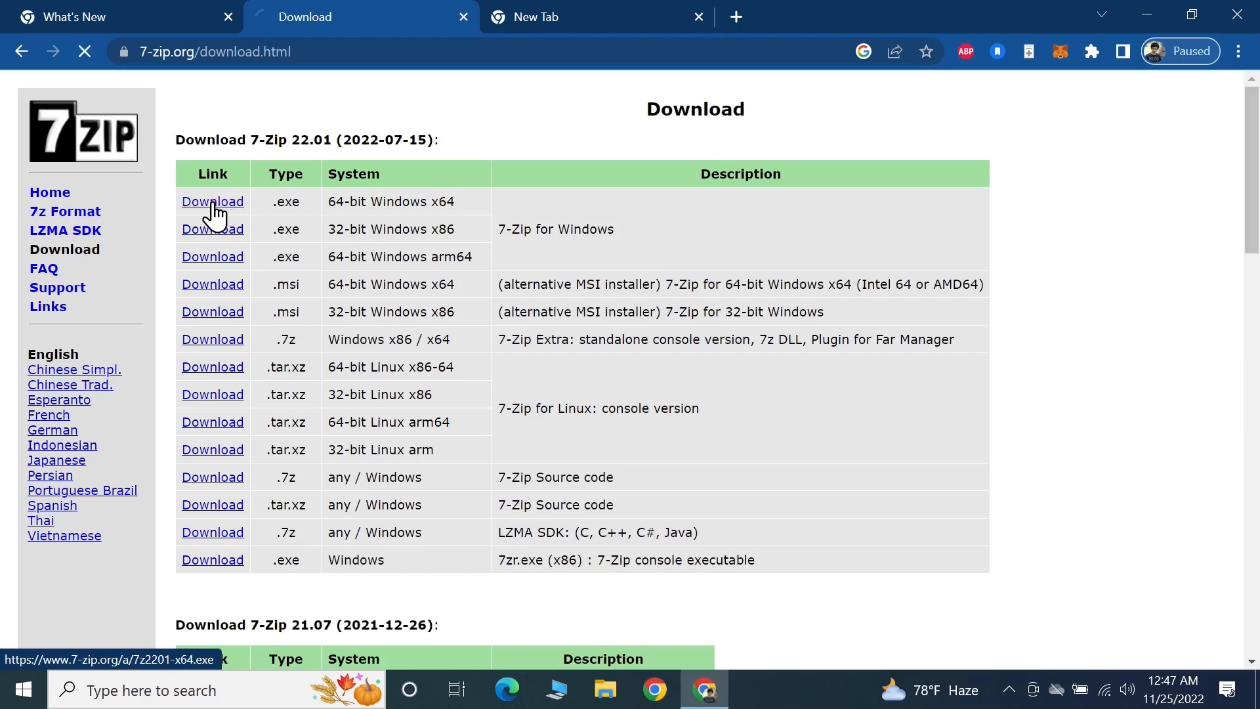
{"action": "left_click", "coordinate": [213, 202]}
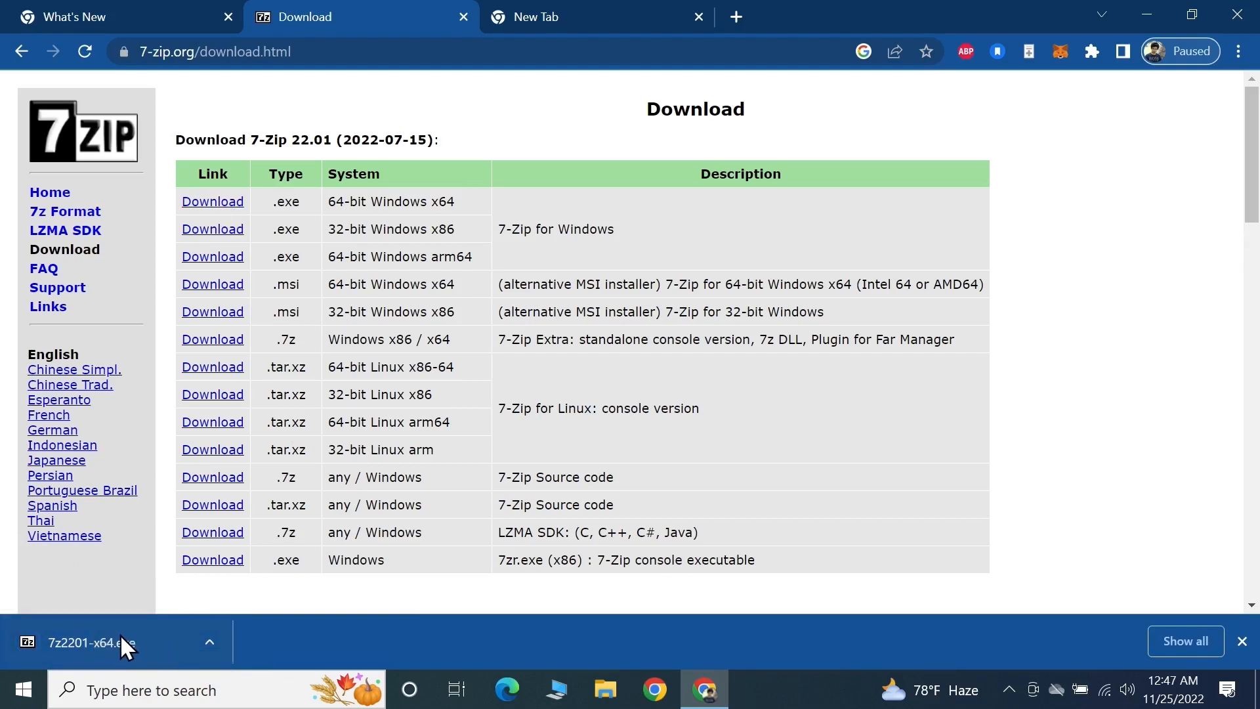
{"action": "left_click", "coordinate": [91, 642]}
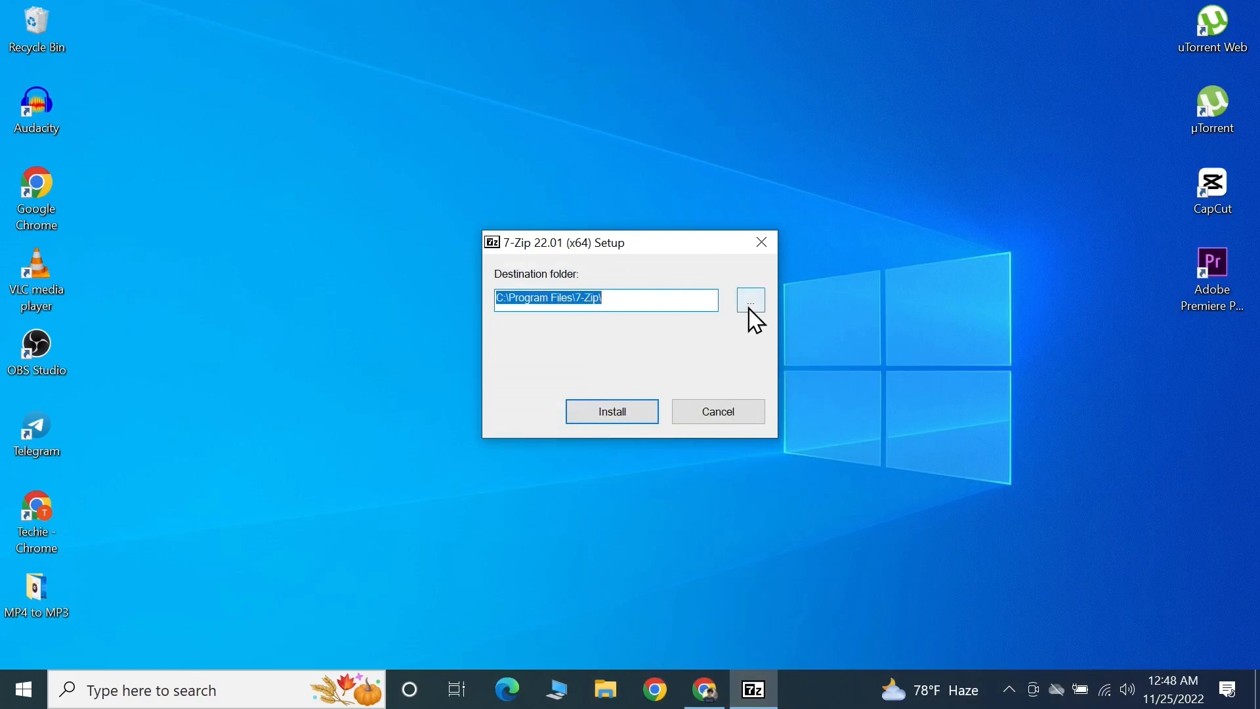
{"action": "mouse_move", "coordinate": [643, 329]}
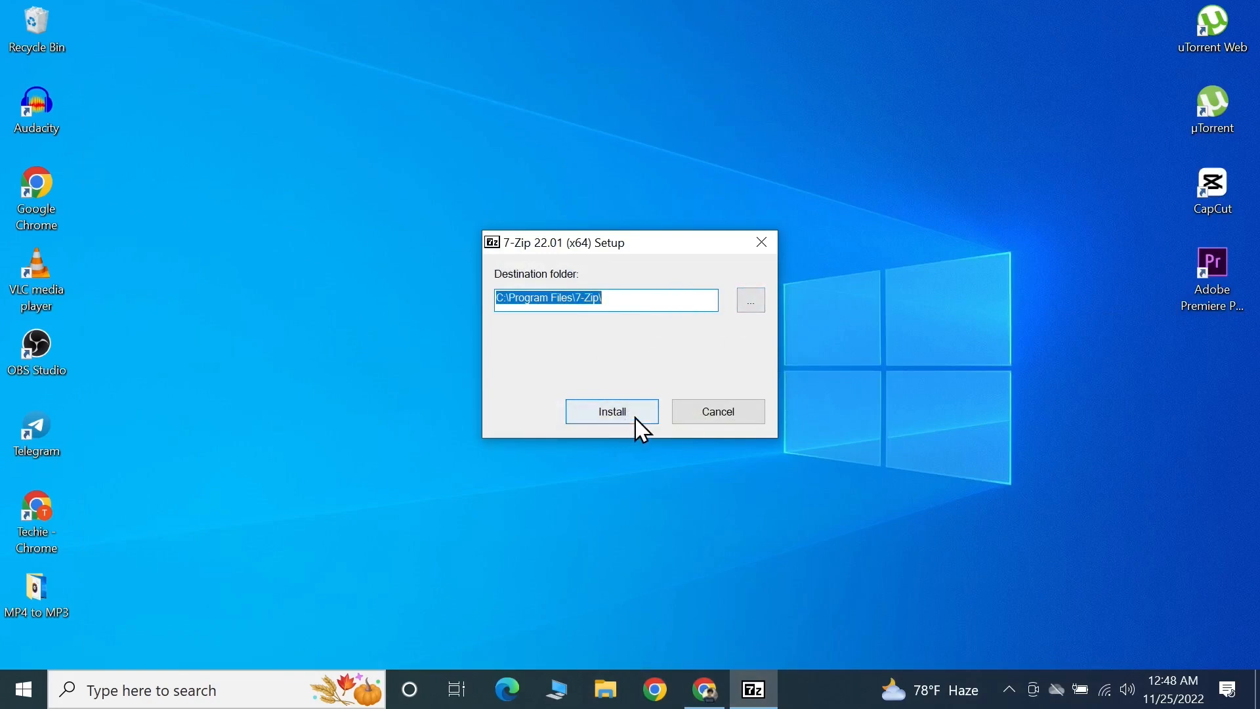
- Install into the default C:\Program Files\7-Zip folder and close the completed setup
{"action": "left_click", "coordinate": [610, 411]}
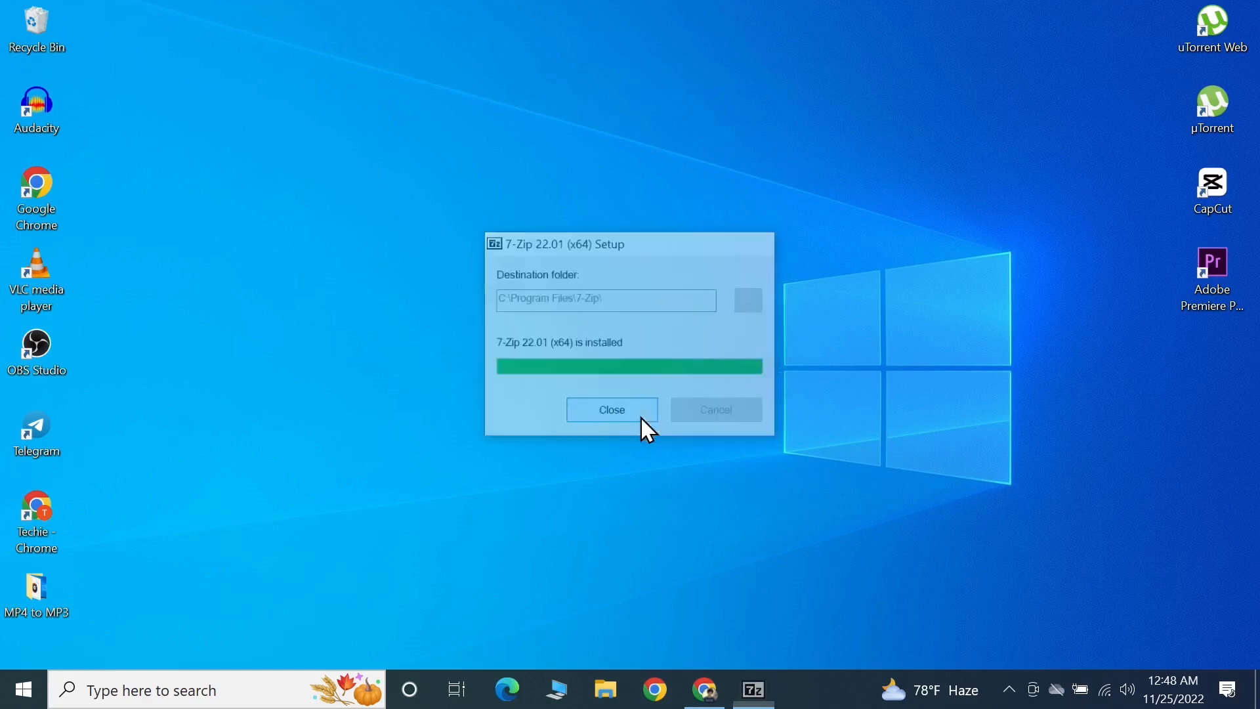
{"action": "left_click", "coordinate": [611, 410]}
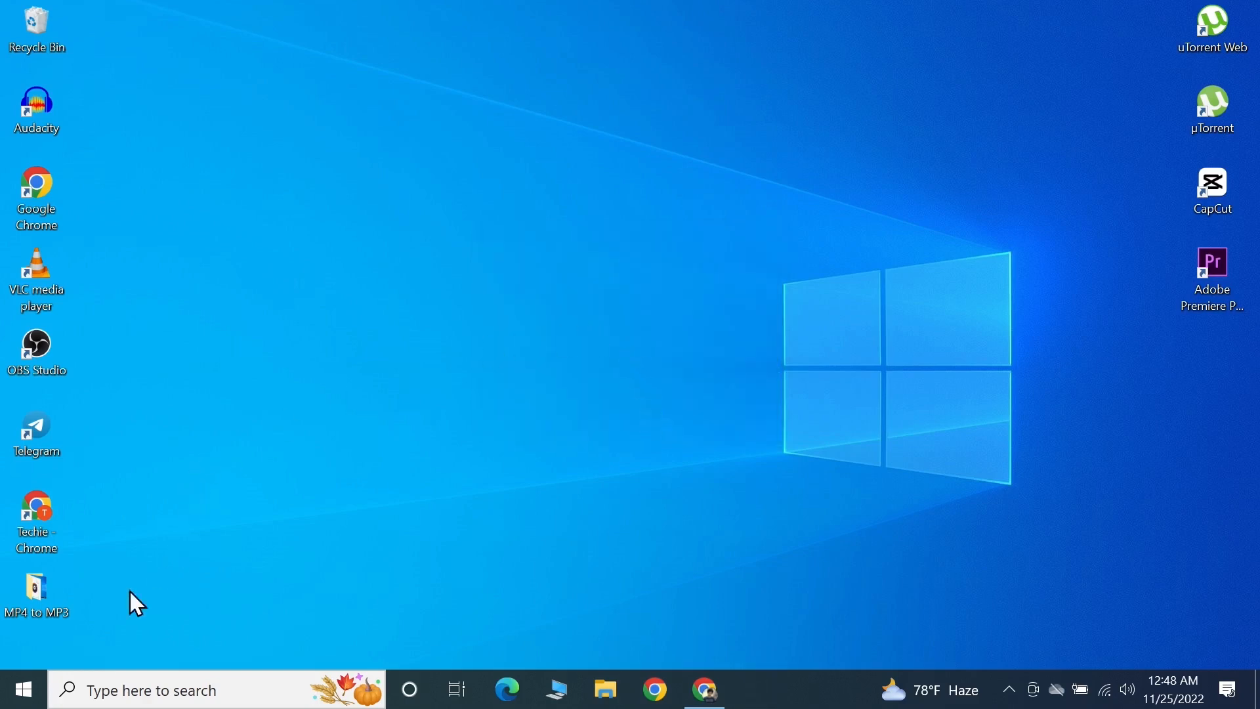
- Search Windows for '7 zi' and launch 7-Zip File Manager from Best match
{"action": "left_click", "coordinate": [23, 689]}
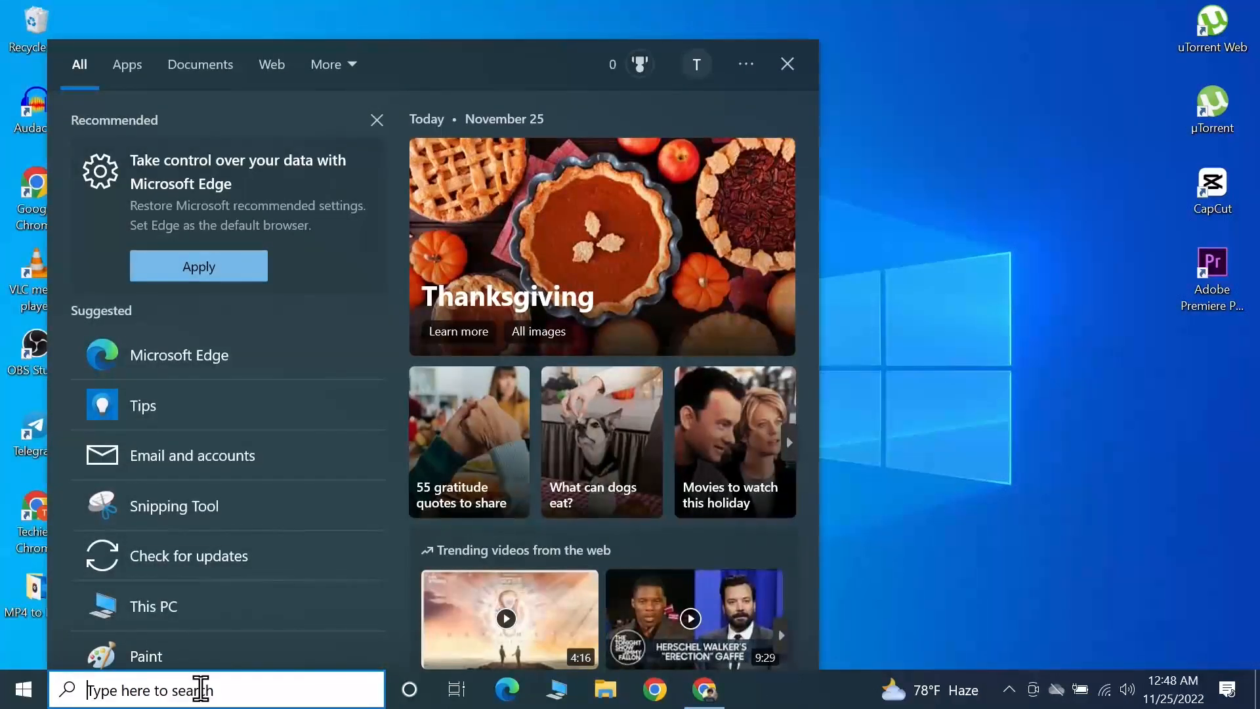
{"action": "type", "text": "7 zi"}
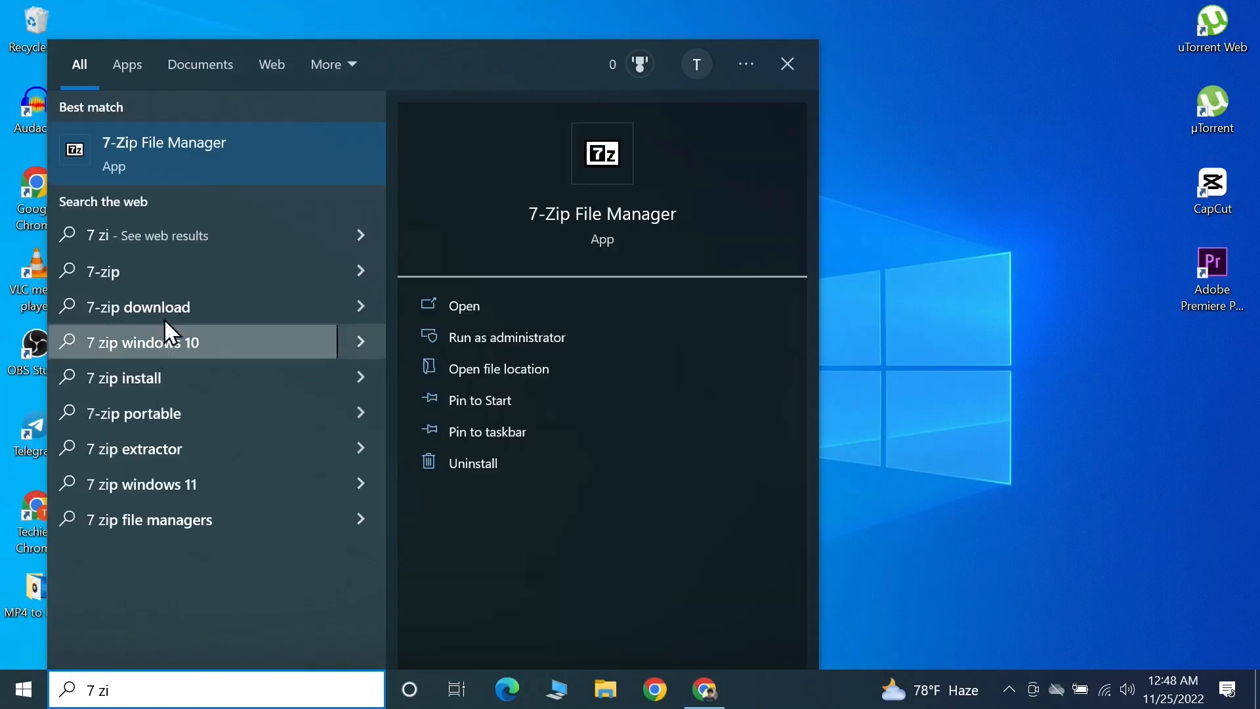
{"action": "mouse_move", "coordinate": [212, 175]}
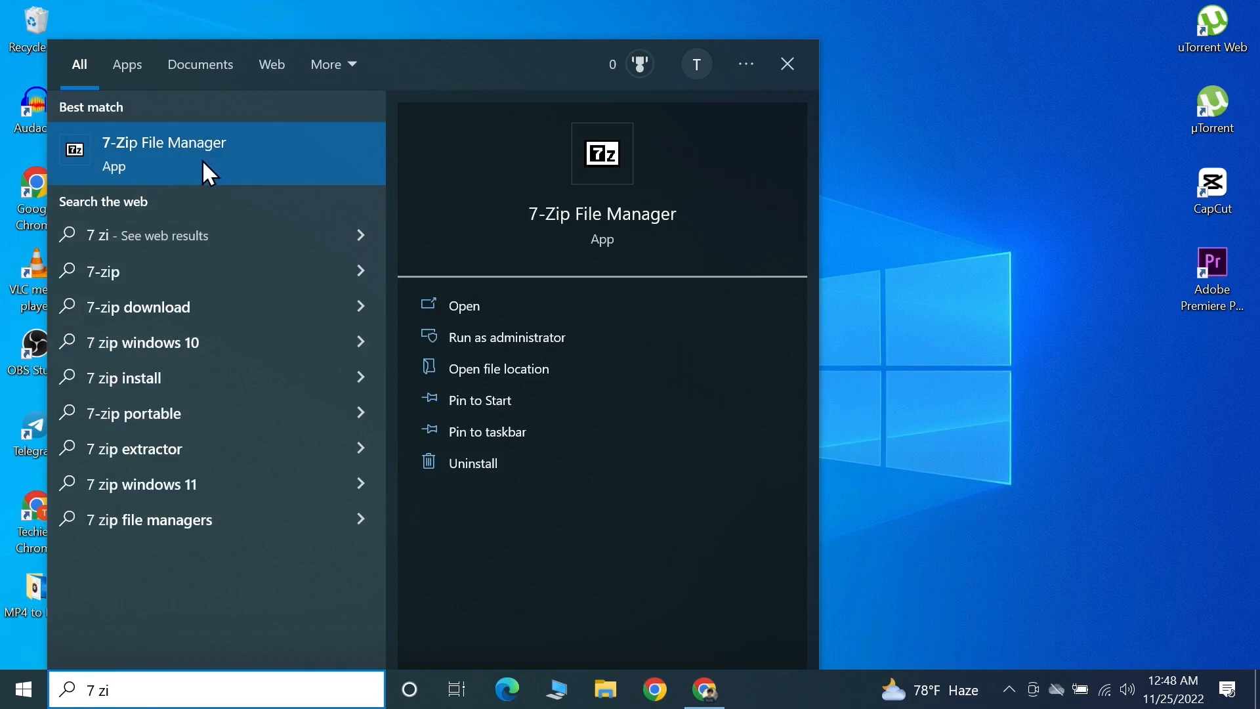
{"action": "left_click", "coordinate": [164, 155]}
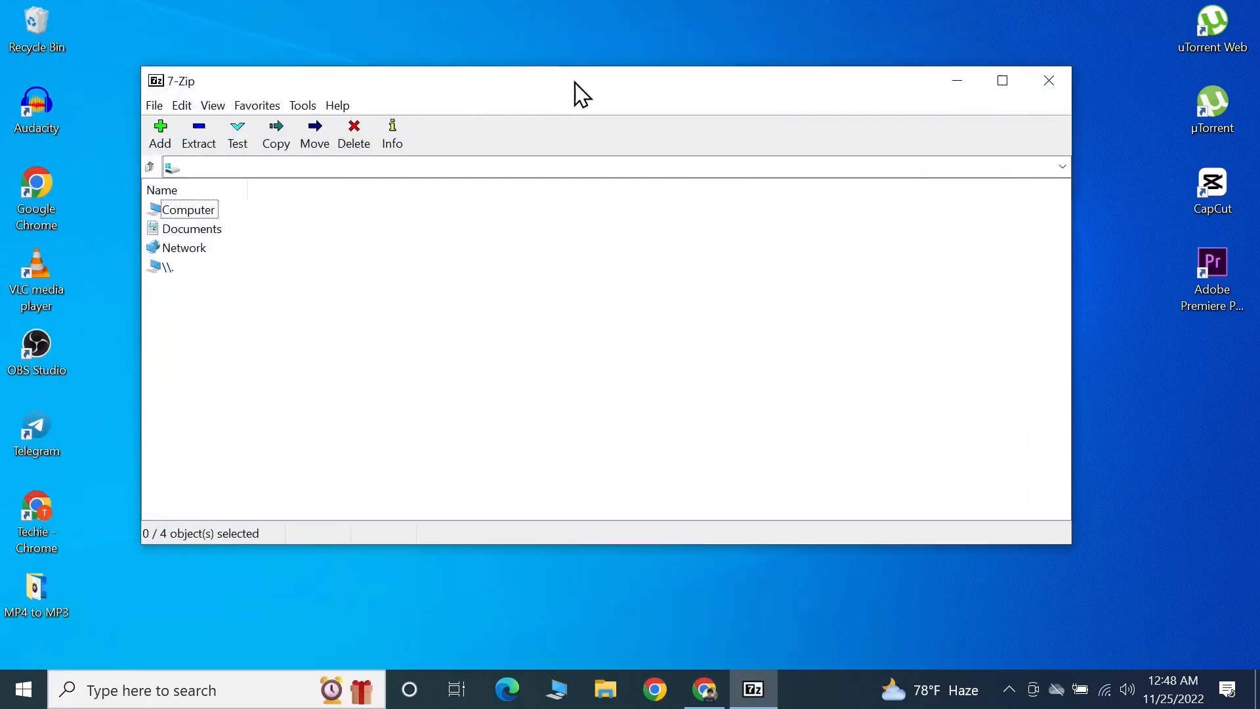